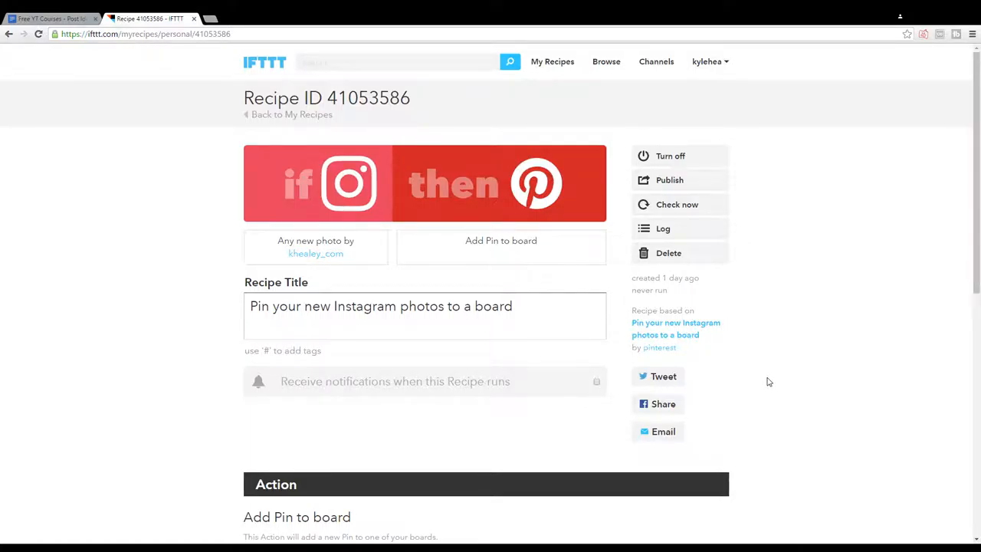
{"action": "mouse_move", "coordinate": [761, 370]}
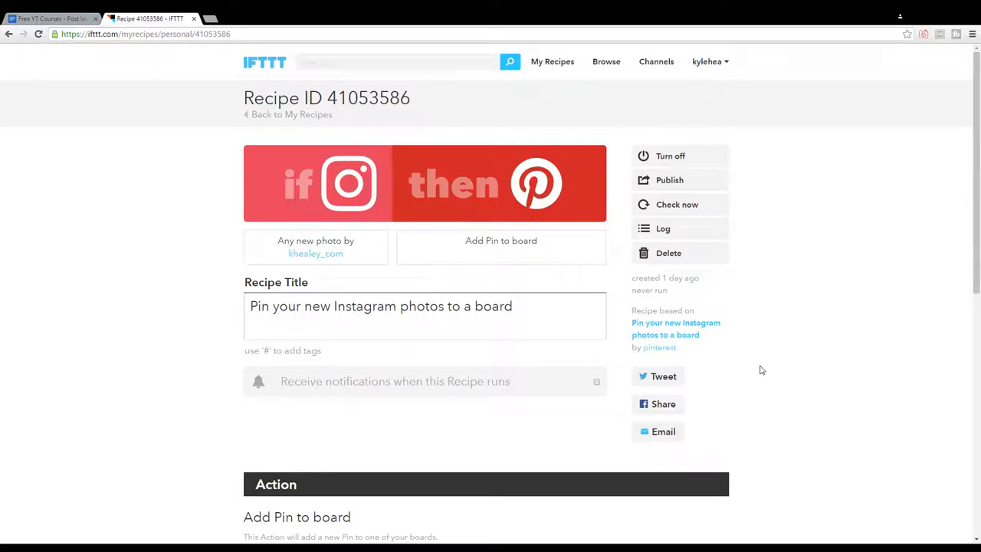
{"action": "mouse_move", "coordinate": [296, 259]}
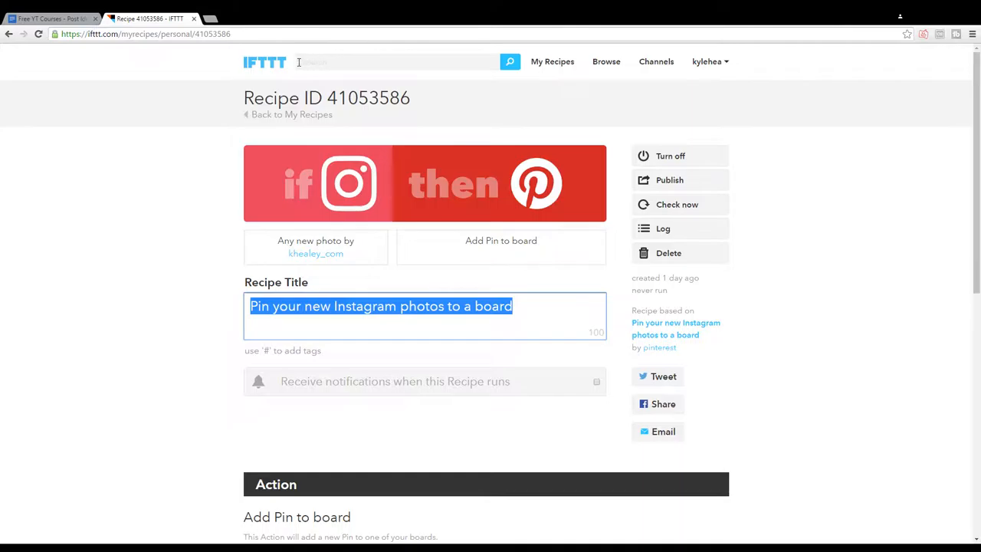
{"action": "mouse_move", "coordinate": [289, 236]}
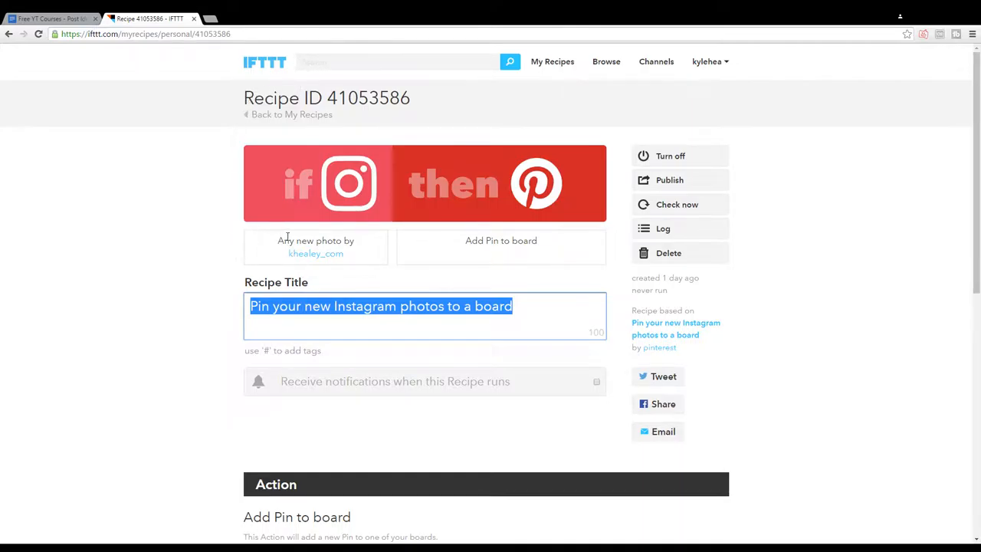
{"action": "mouse_move", "coordinate": [405, 227]}
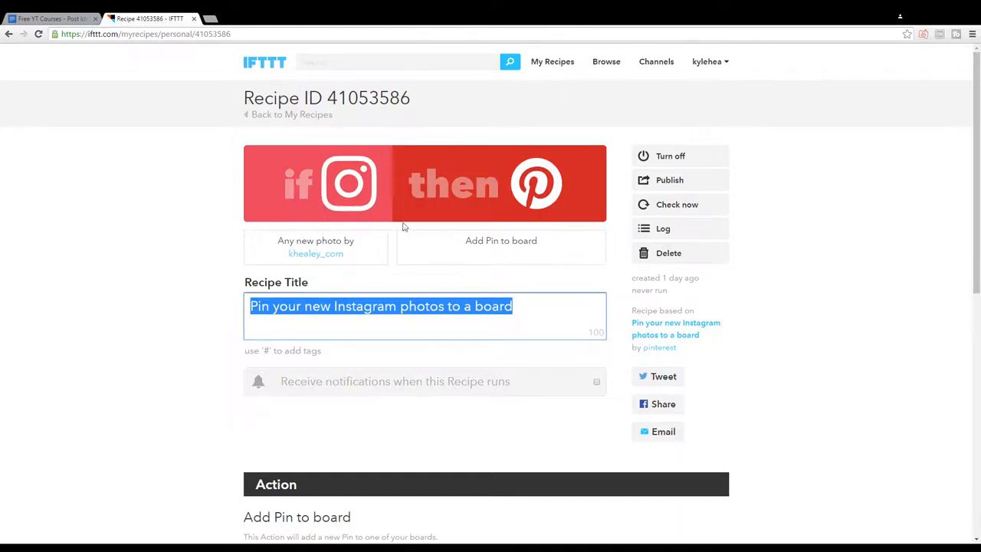
{"action": "scroll", "scroll_direction": "down", "scroll_amount": 3}
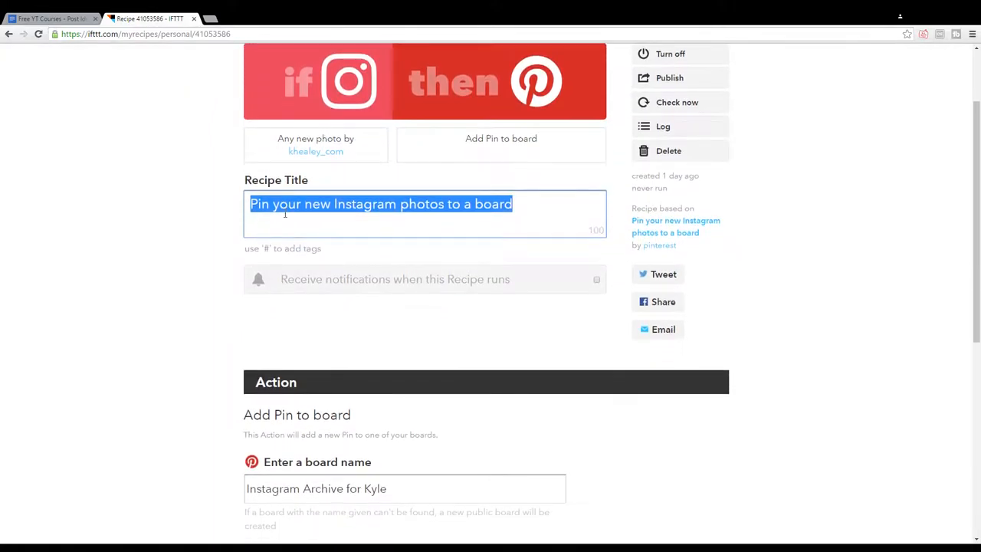
{"action": "scroll", "scroll_direction": "down", "scroll_amount": 3}
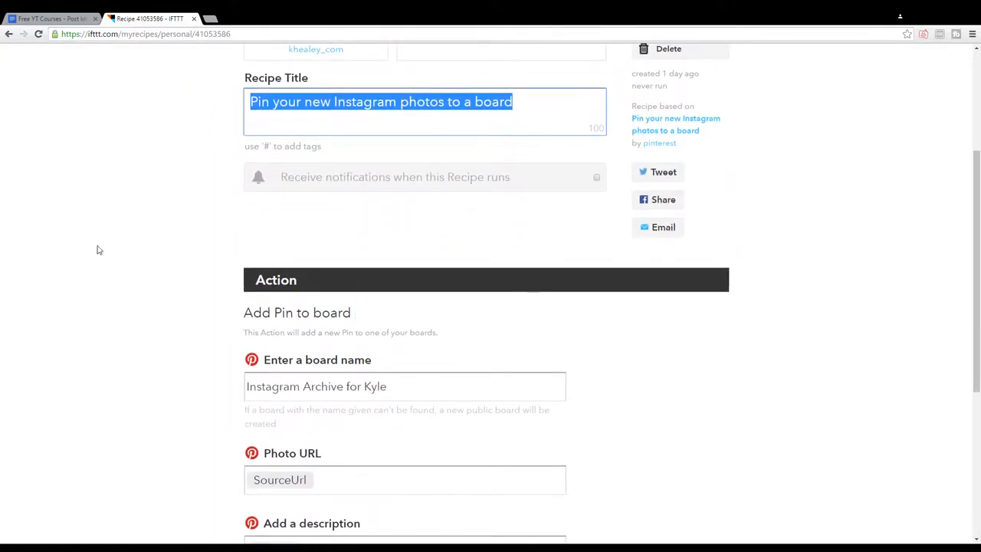
{"action": "scroll", "scroll_direction": "down", "scroll_amount": 3}
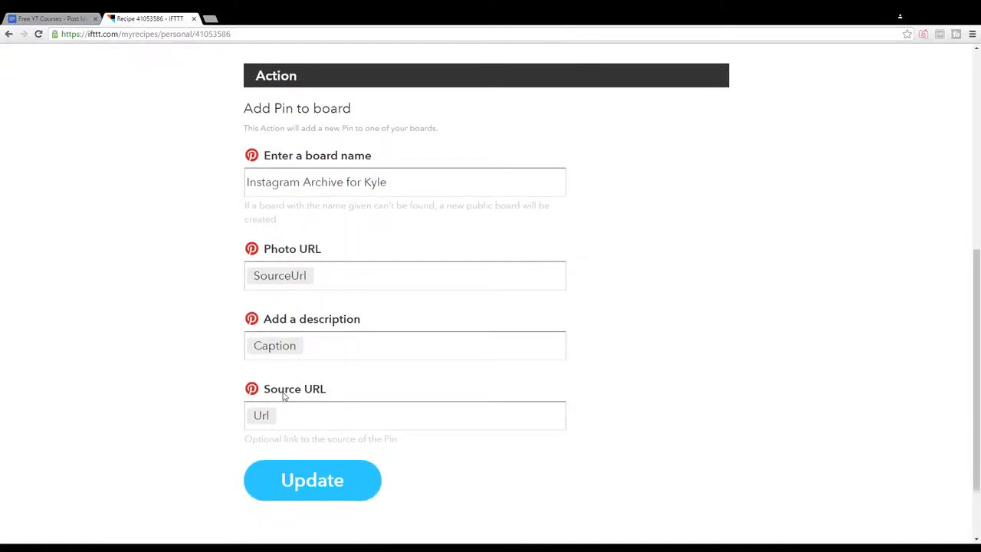
{"action": "mouse_move", "coordinate": [267, 248]}
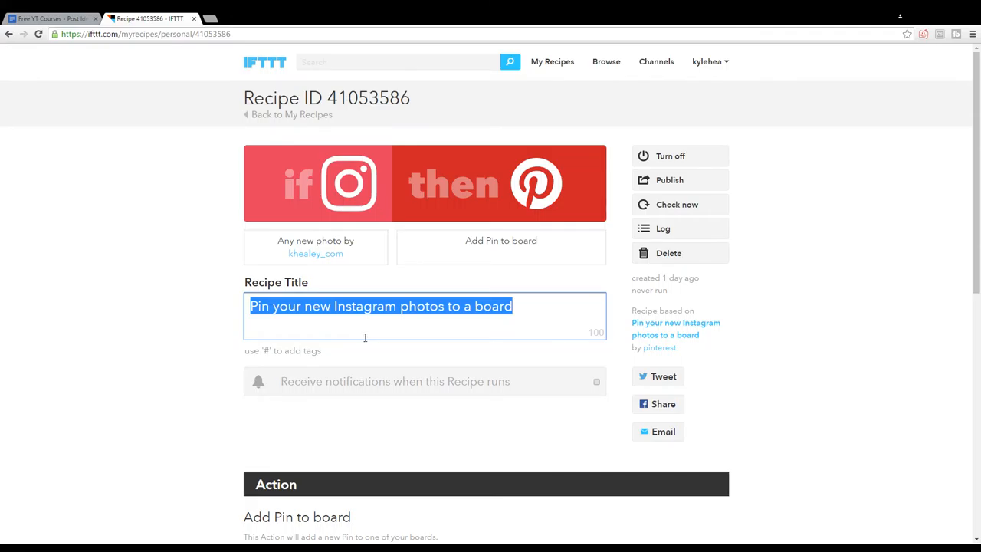
{"action": "mouse_move", "coordinate": [154, 292]}
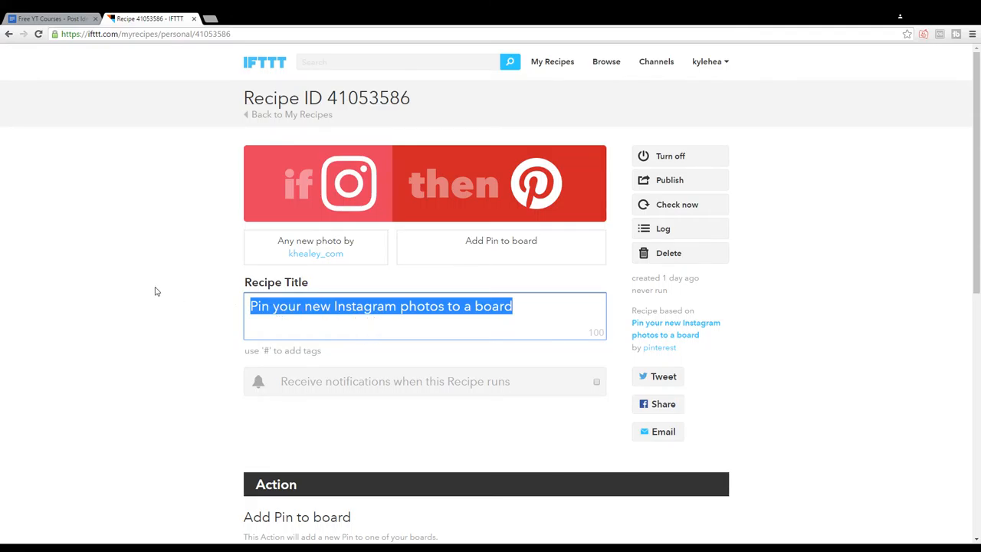